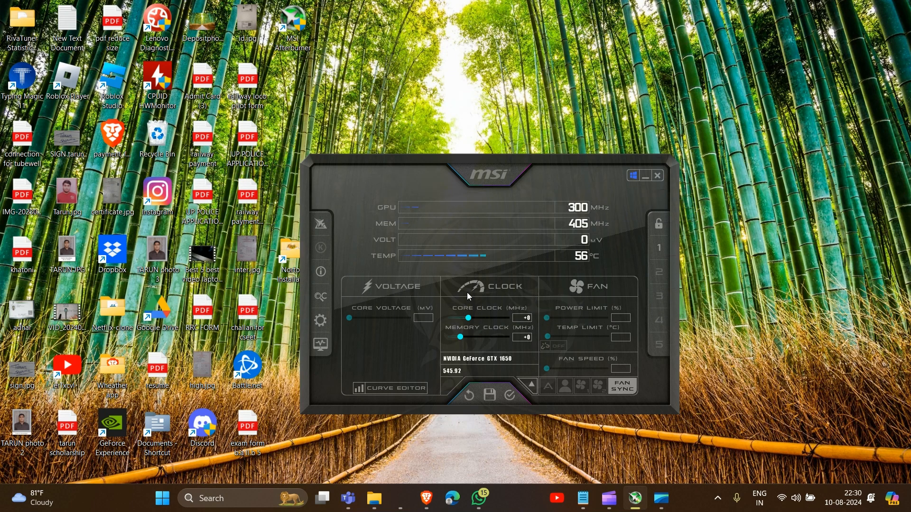
mouse_move(399, 309)
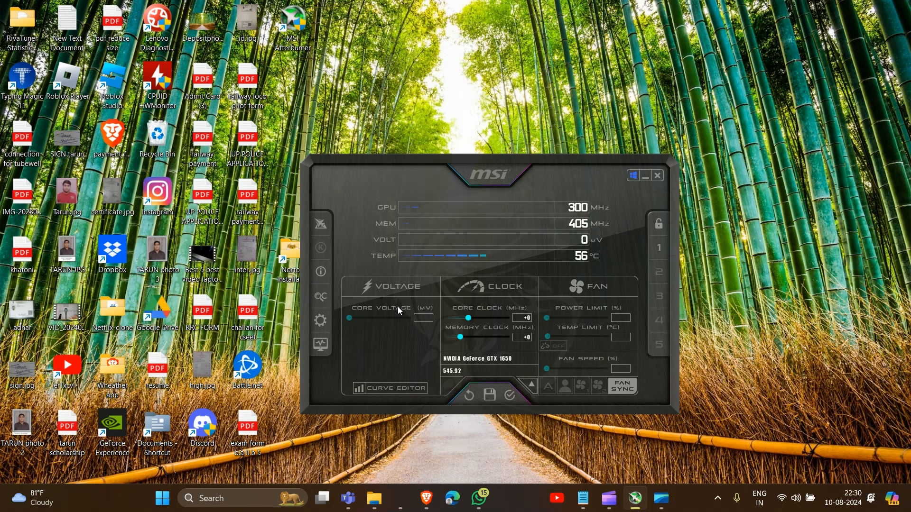
mouse_move(398, 345)
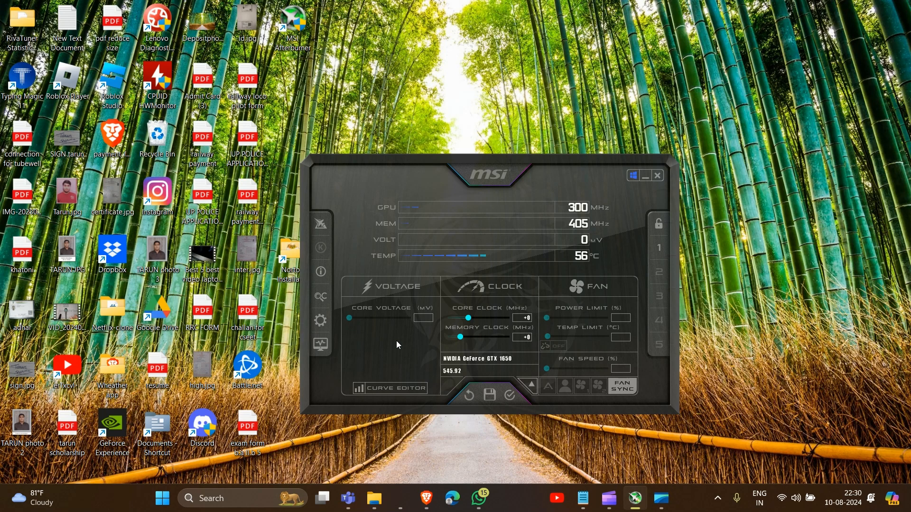
mouse_move(384, 369)
text(ADD)
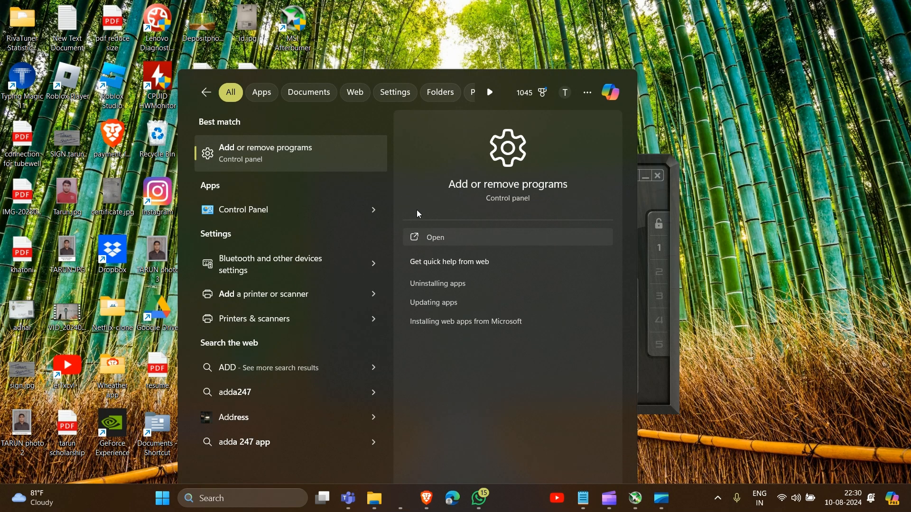
Step: Open the Add or remove programs best match from the 'add' Windows search
click(435, 237)
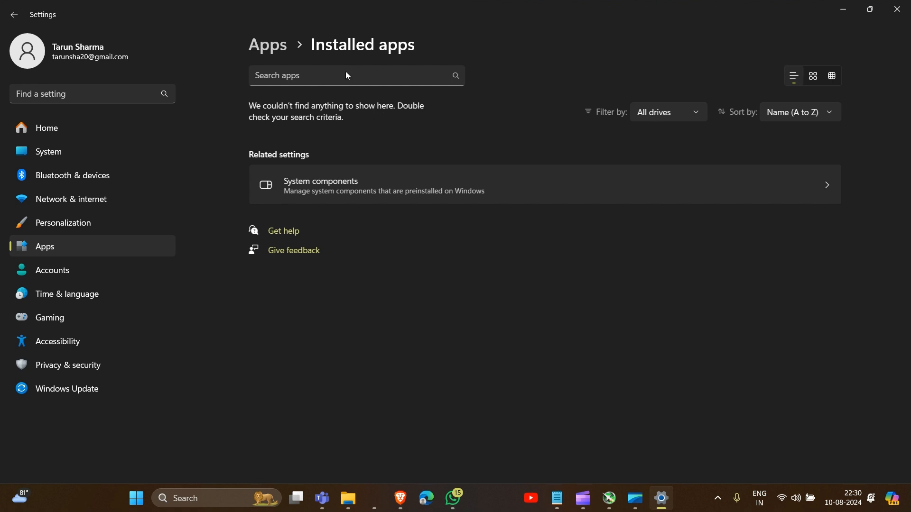
mouse_move(281, 77)
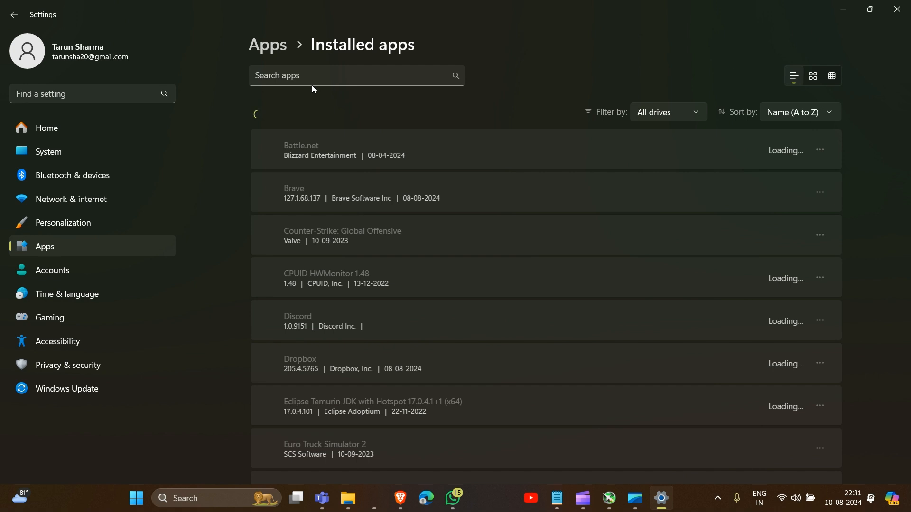
mouse_move(270, 72)
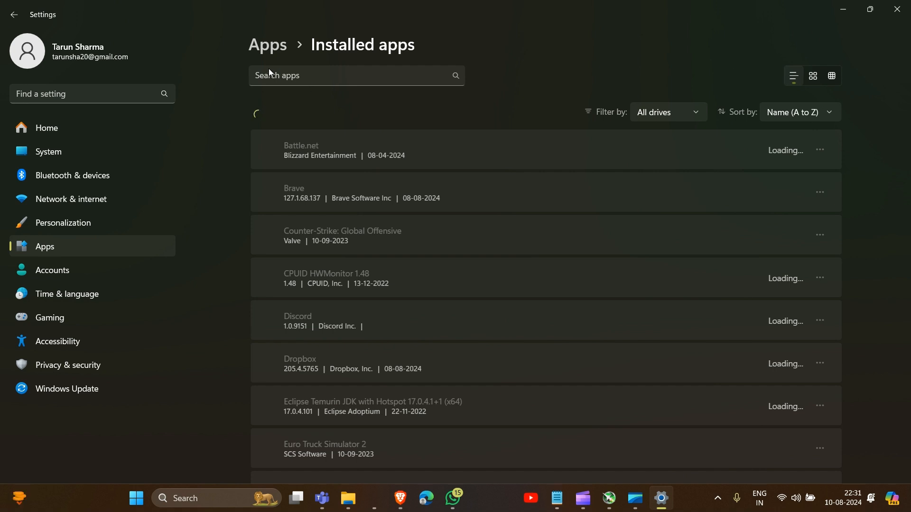
mouse_move(333, 277)
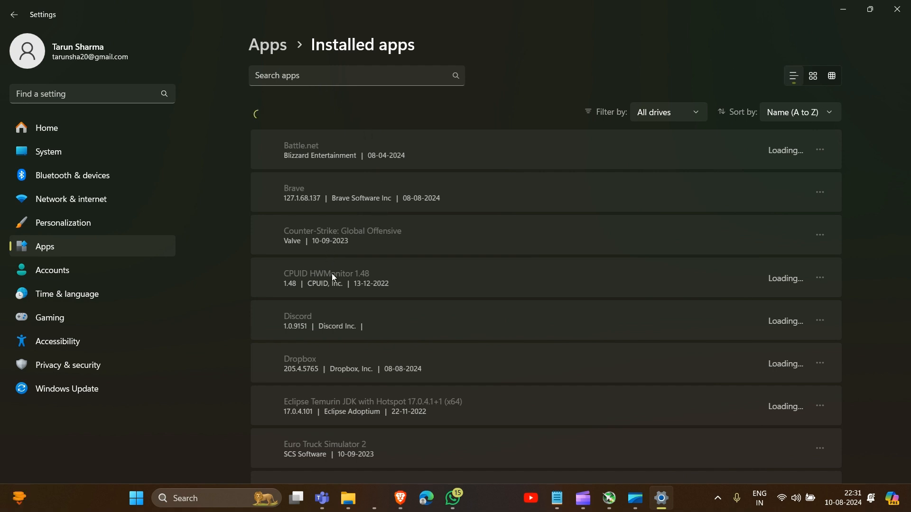
mouse_move(355, 80)
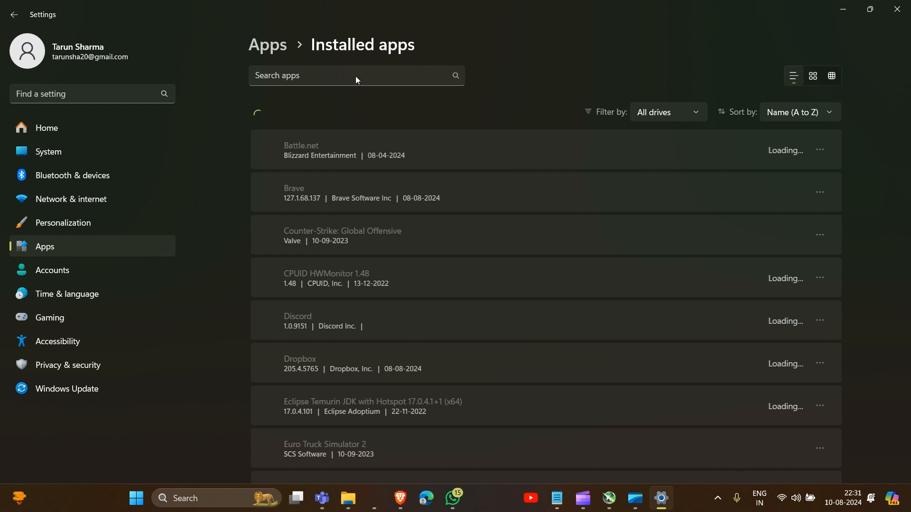
mouse_move(314, 71)
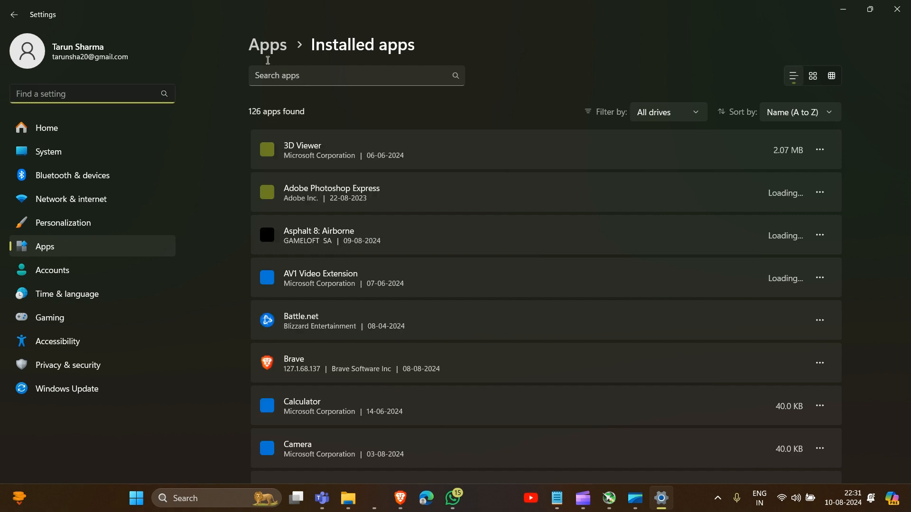
Step: Activate the Search apps box on the 126-app Installed apps list
click(355, 75)
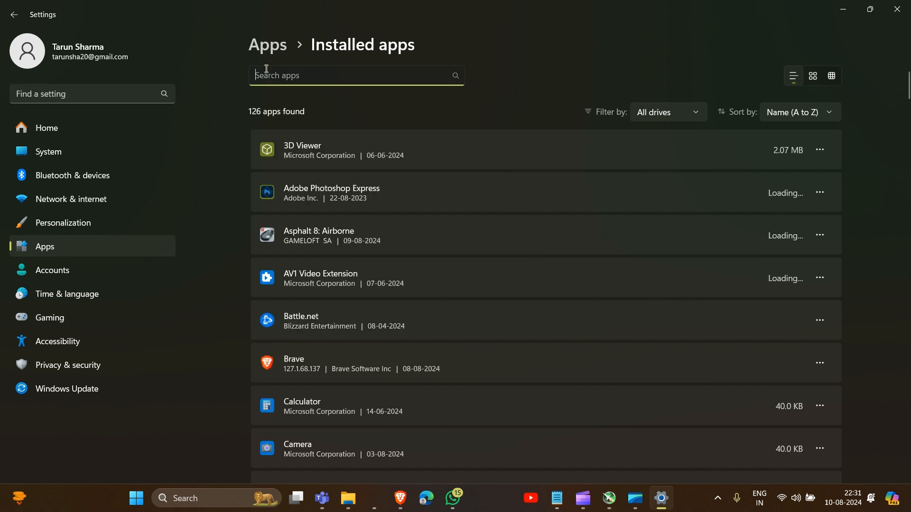
Step: Search installed apps for MSI, uninstall MSI Afterburner 4.6.5, and switch to Brave
text(M)
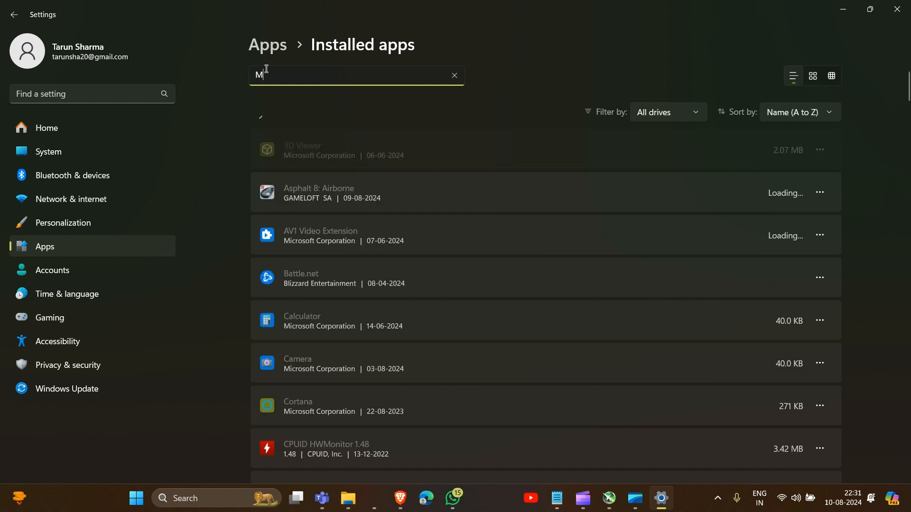
text(S)
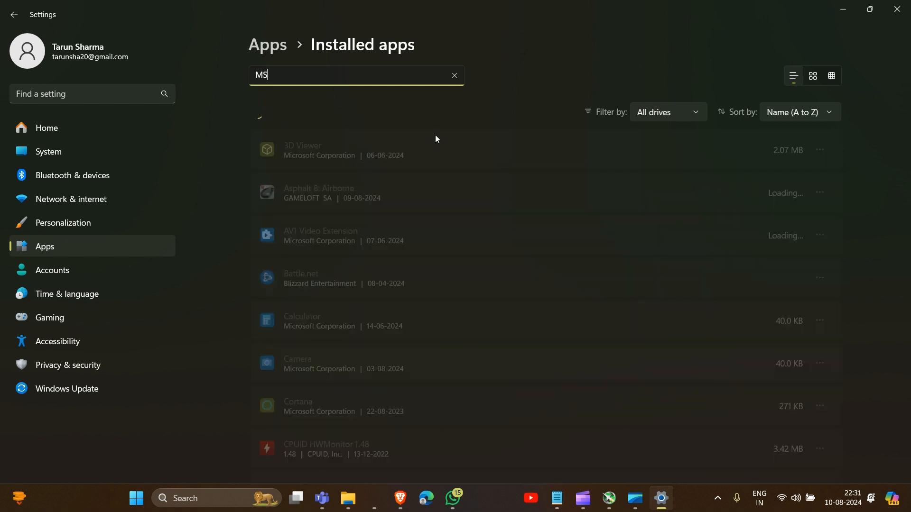
text(I)
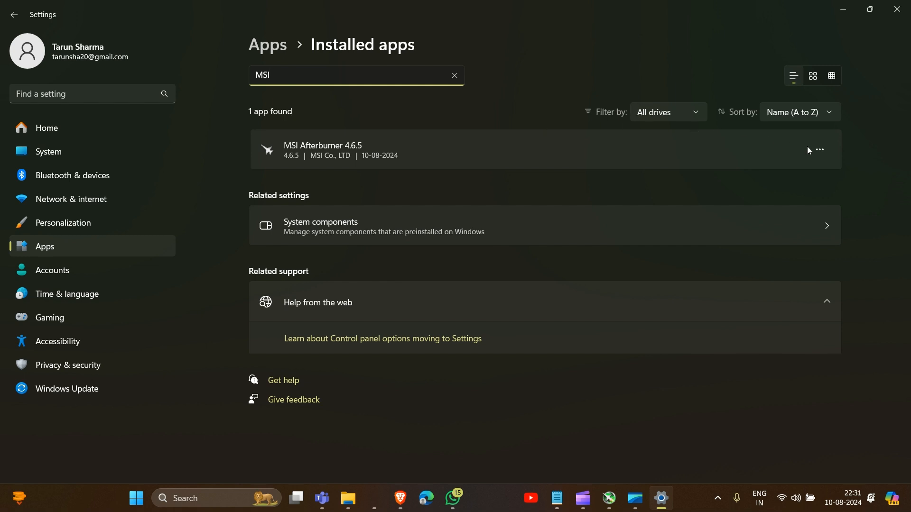
mouse_move(818, 150)
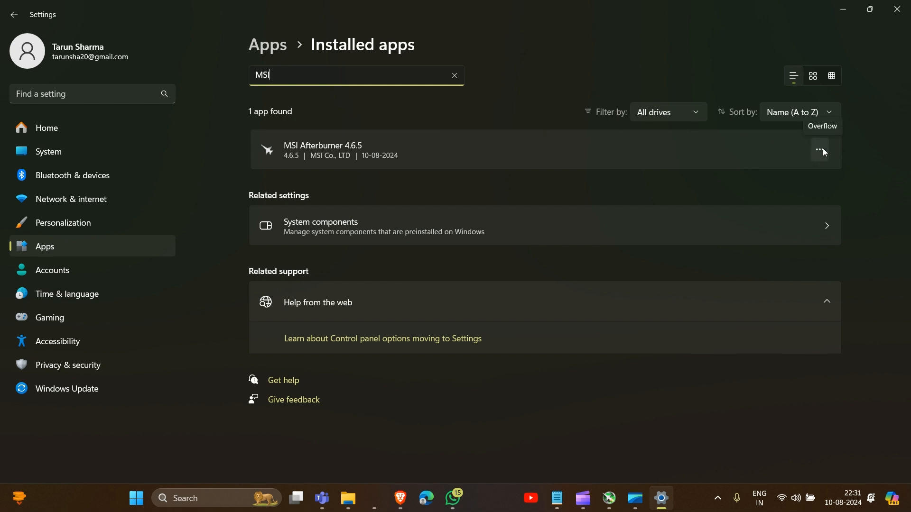
click(819, 149)
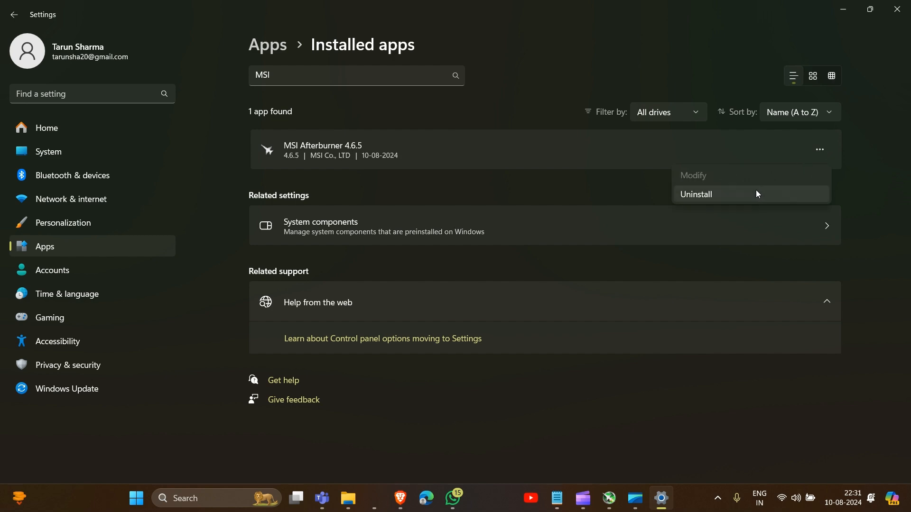
mouse_move(761, 195)
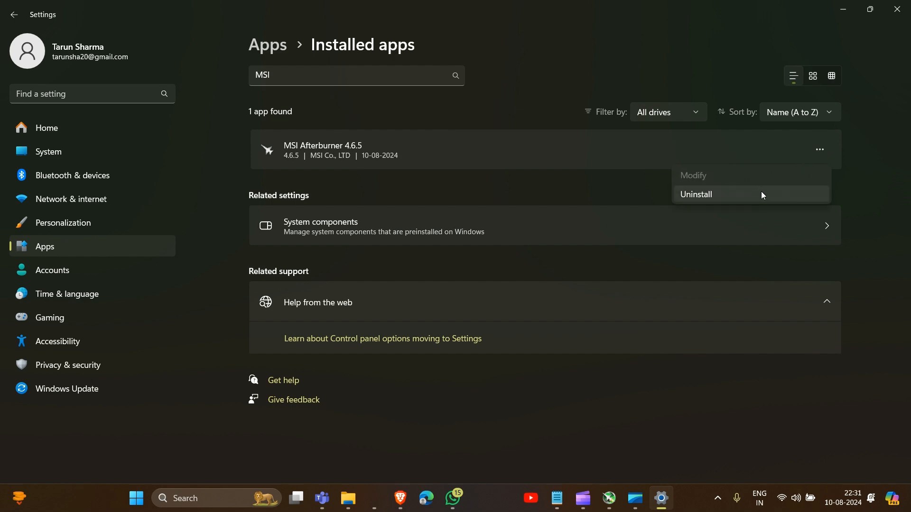
click(867, 10)
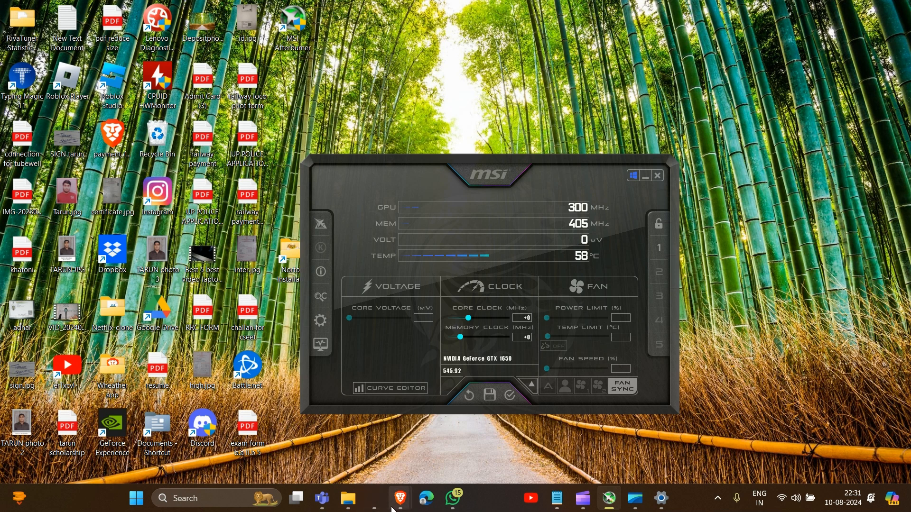
click(399, 498)
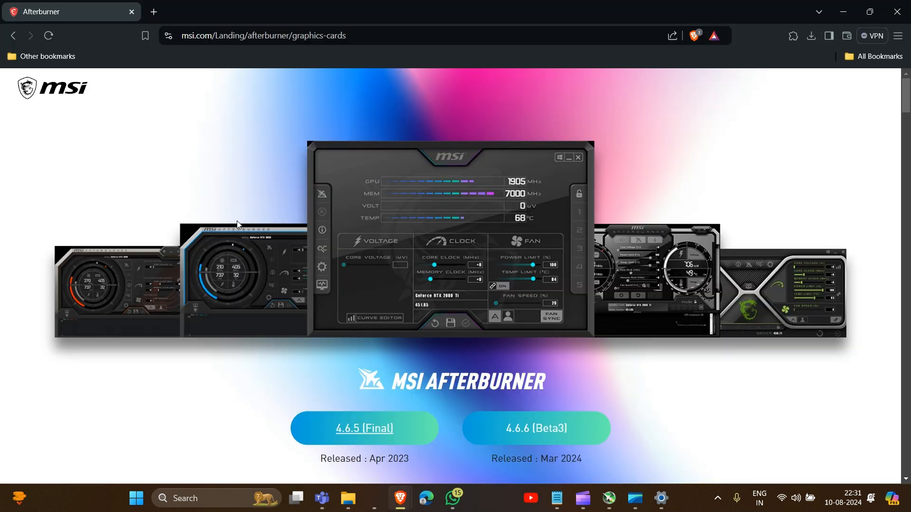
mouse_move(153, 11)
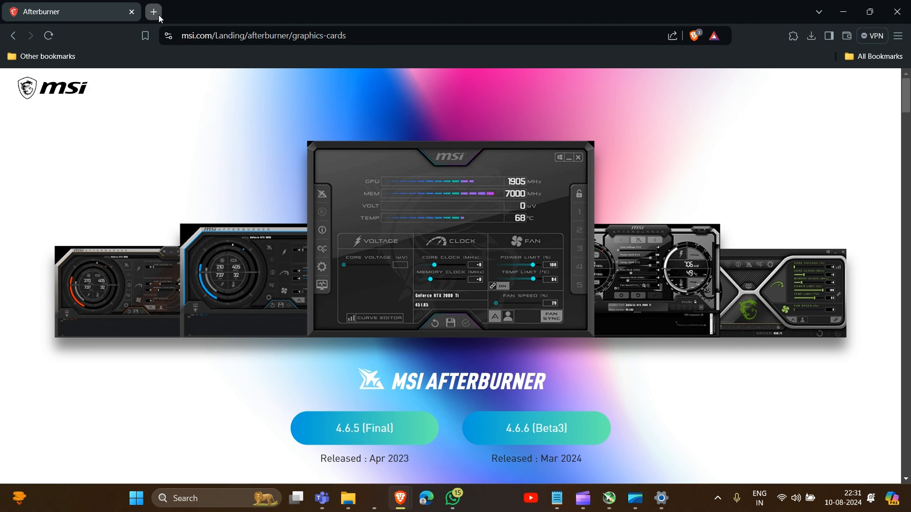
Step: Search 'msi afterburner' in a new Brave tab and open the msi.com result
click(152, 11)
text(MSI)
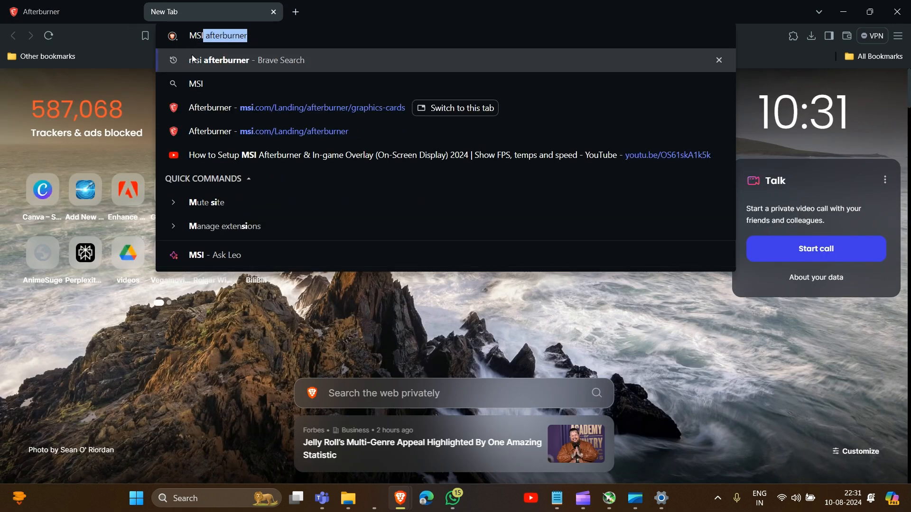
key(Return)
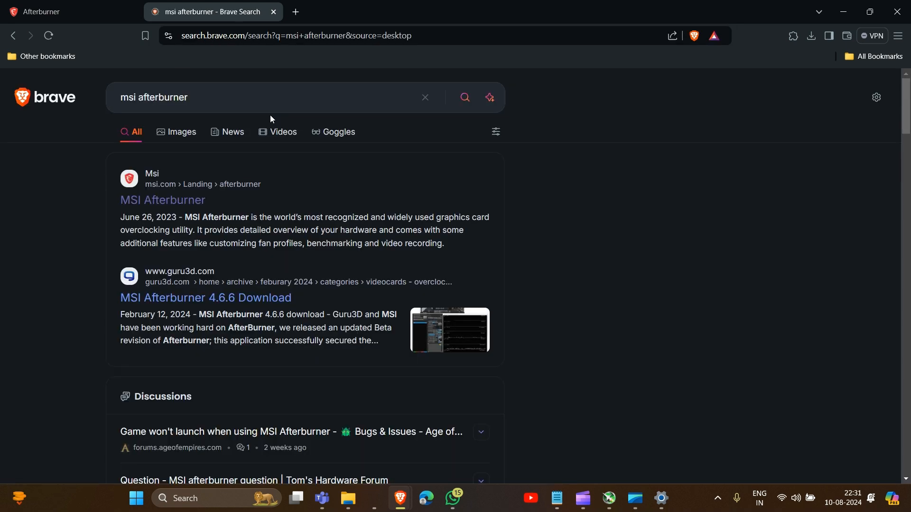
mouse_move(162, 199)
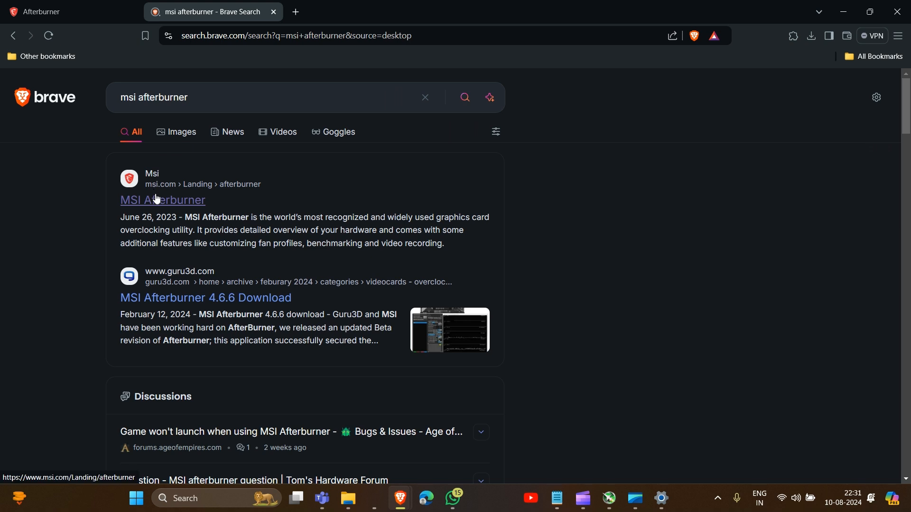
click(162, 200)
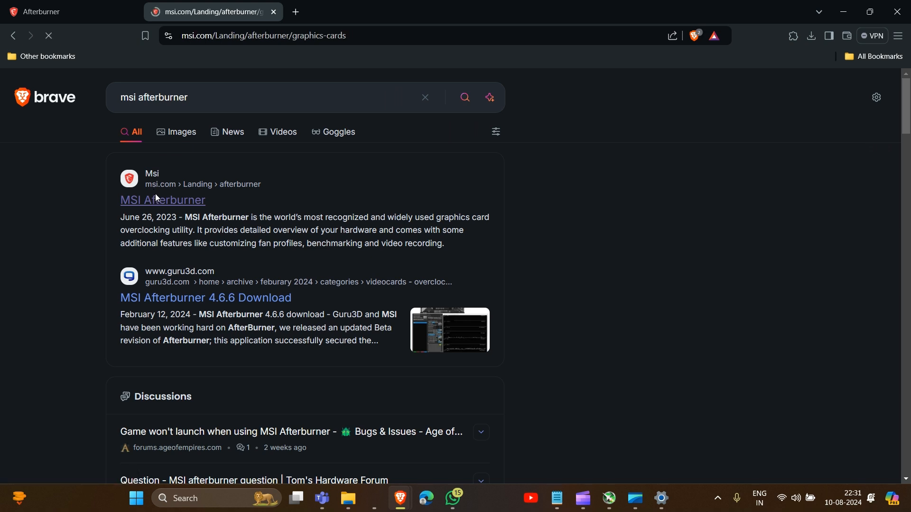
Step: Load the Afterburner page with 4.6.5 Final and 4.6.6 Beta3, then minimize Brave
click(163, 200)
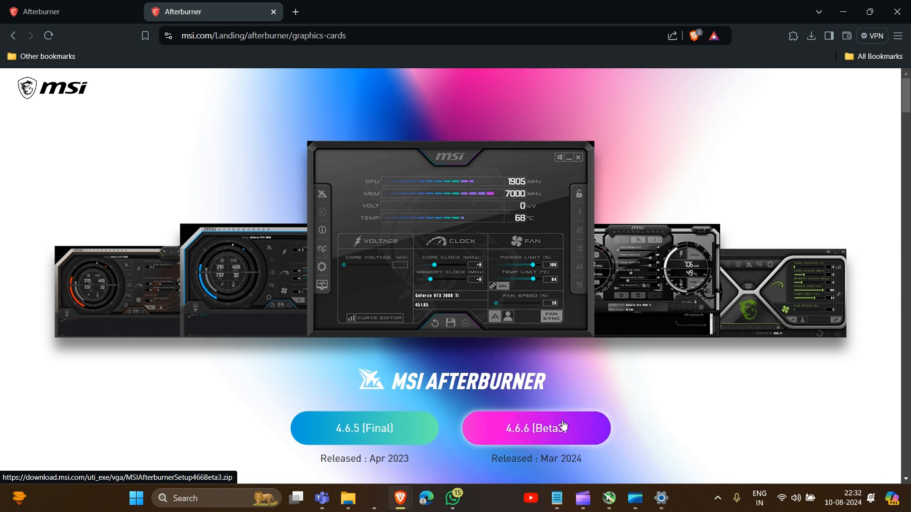
mouse_move(365, 433)
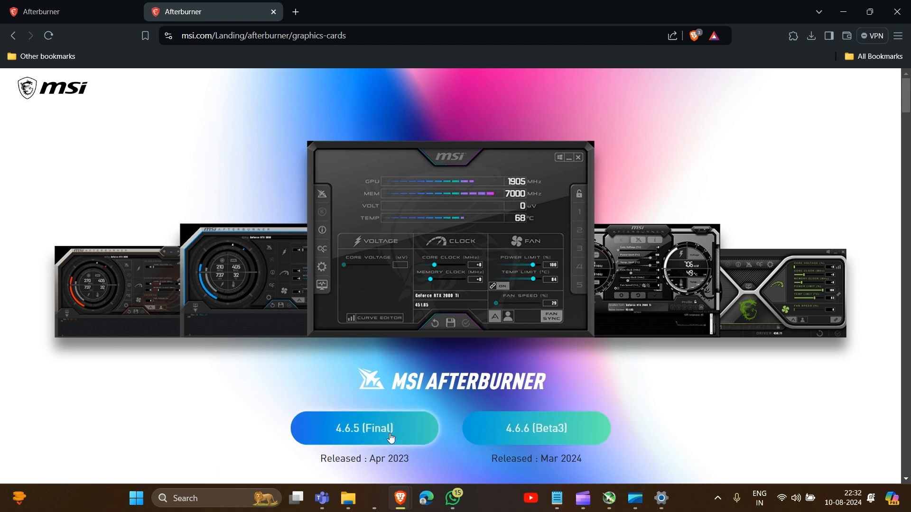
mouse_move(387, 408)
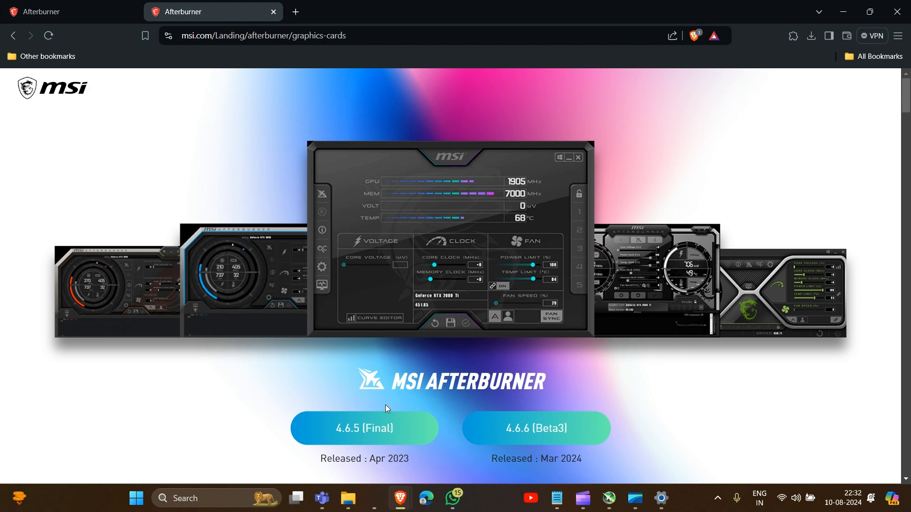
mouse_move(481, 367)
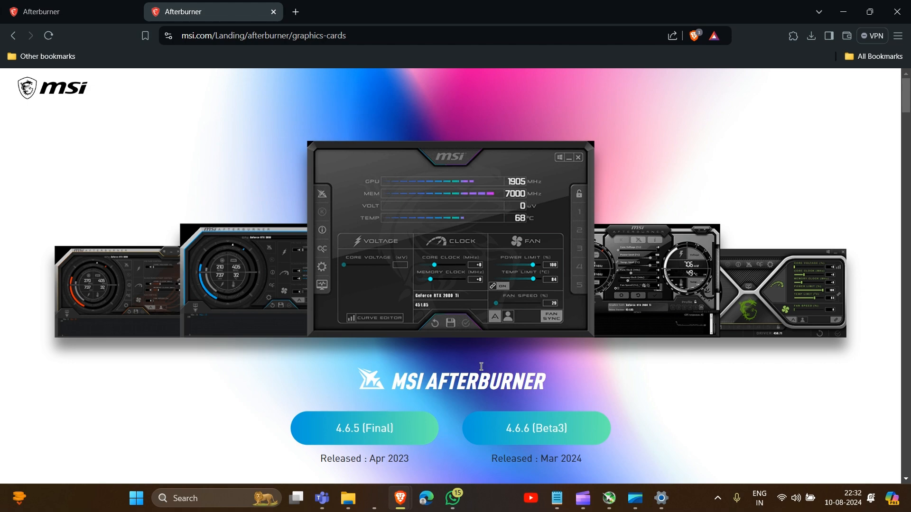
mouse_move(843, 11)
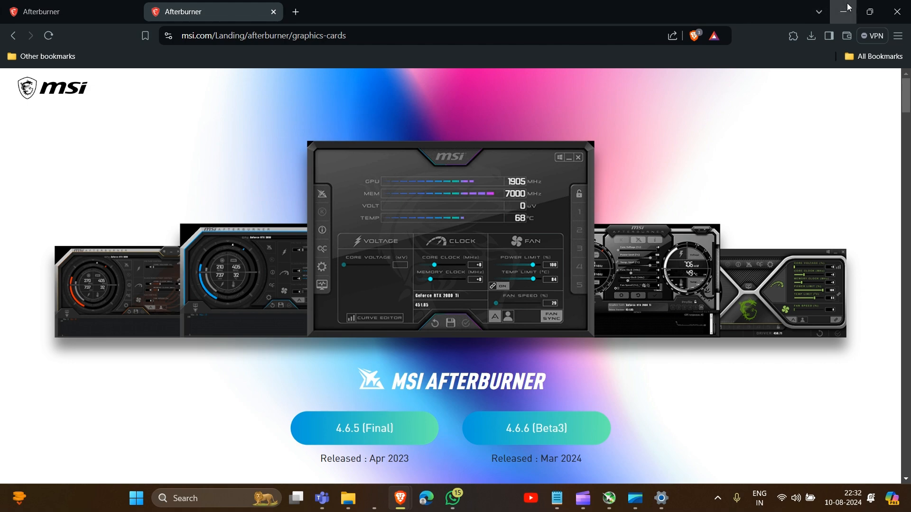
click(843, 12)
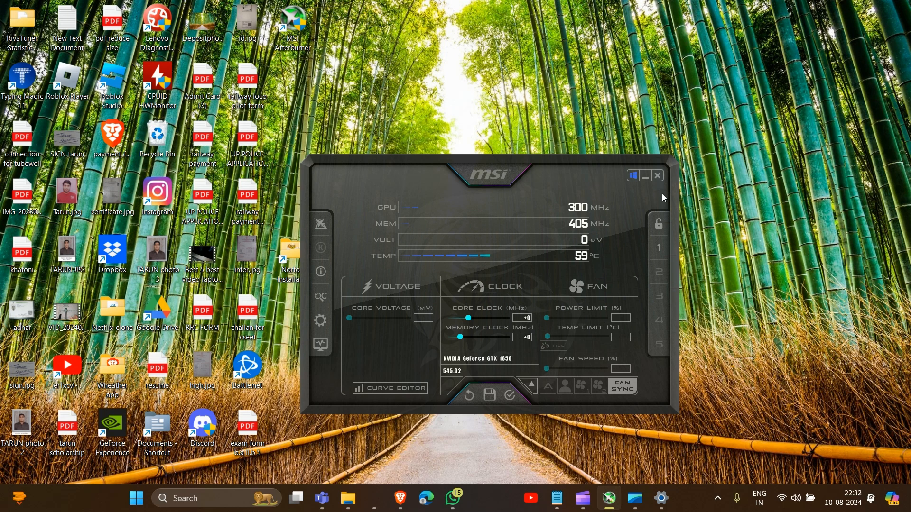